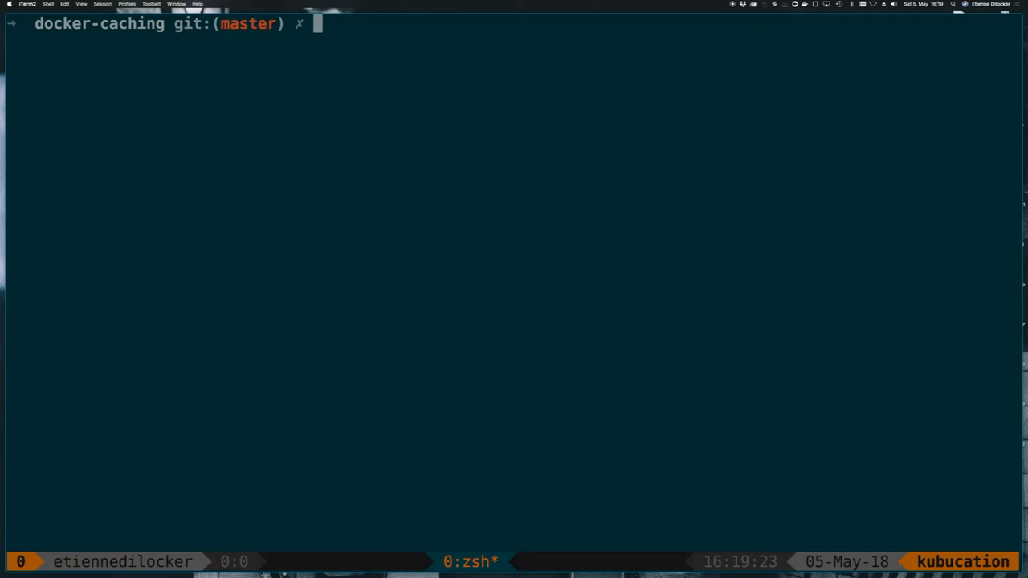
Review index.js and step through the Dockerfile's WORKDIR, npm install and remaining instructions in vim.
text(vim index.js)
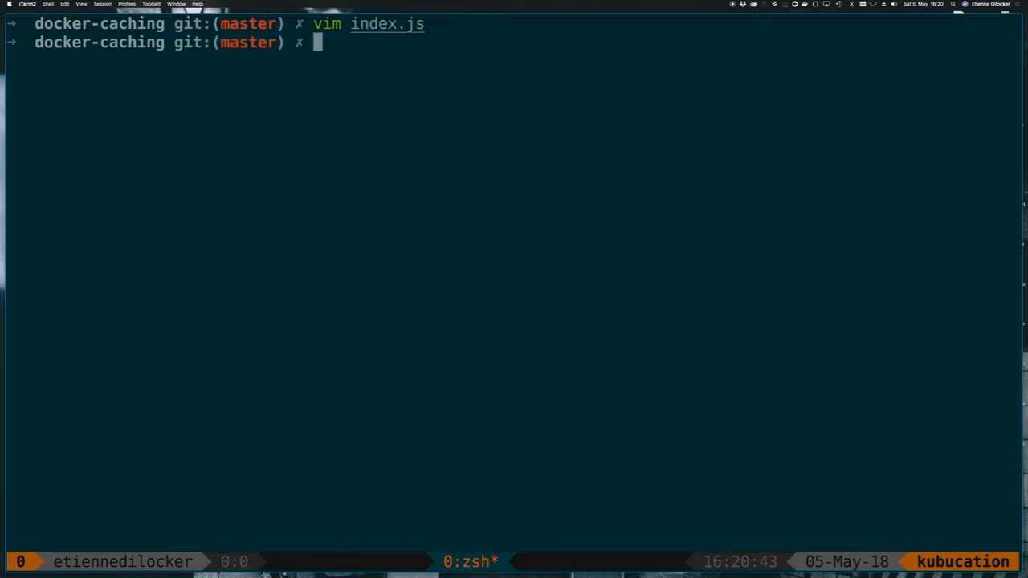
text(vim Dockerfile)
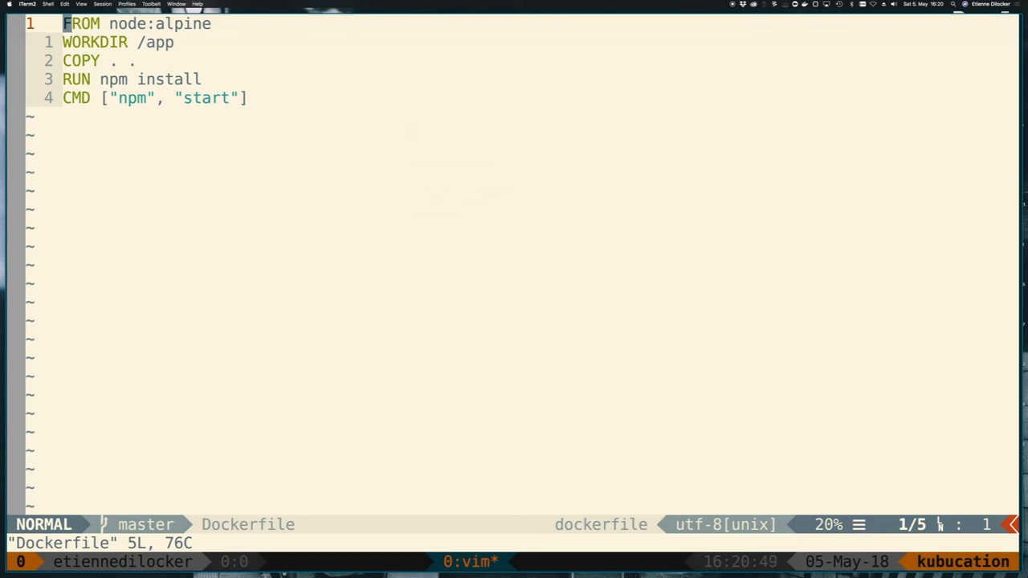
key(j)
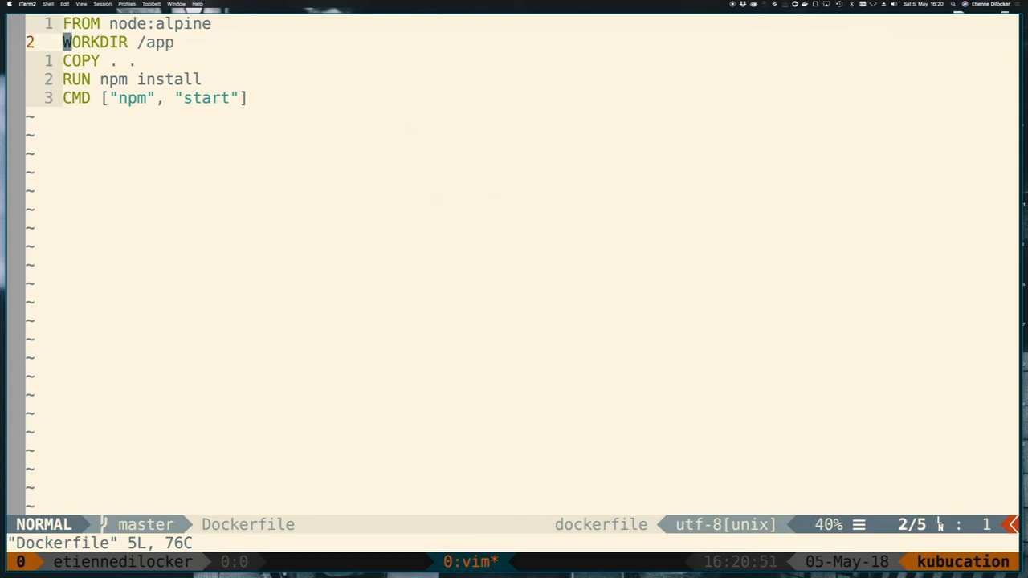
key(j)
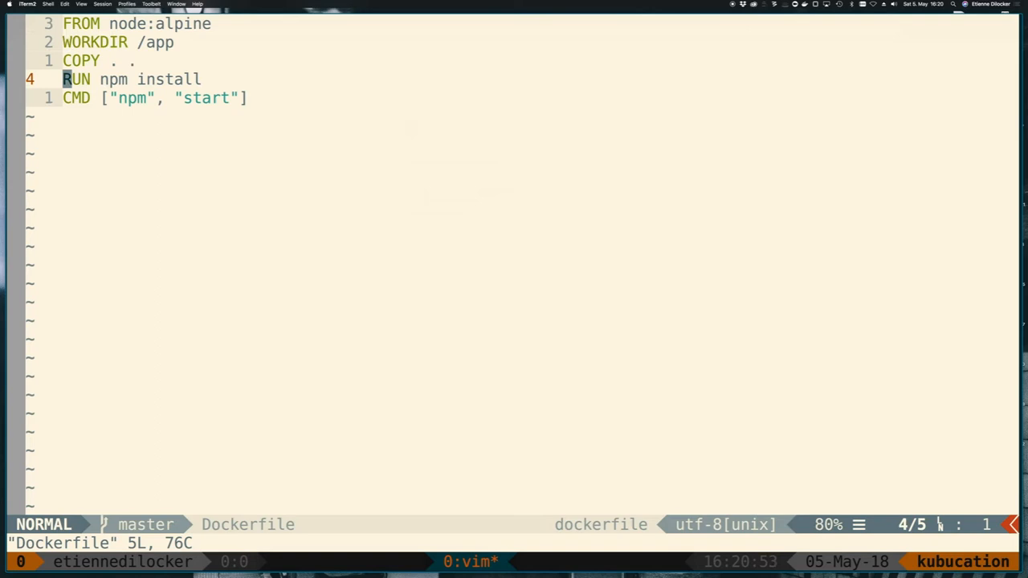
key(j)
text(build)
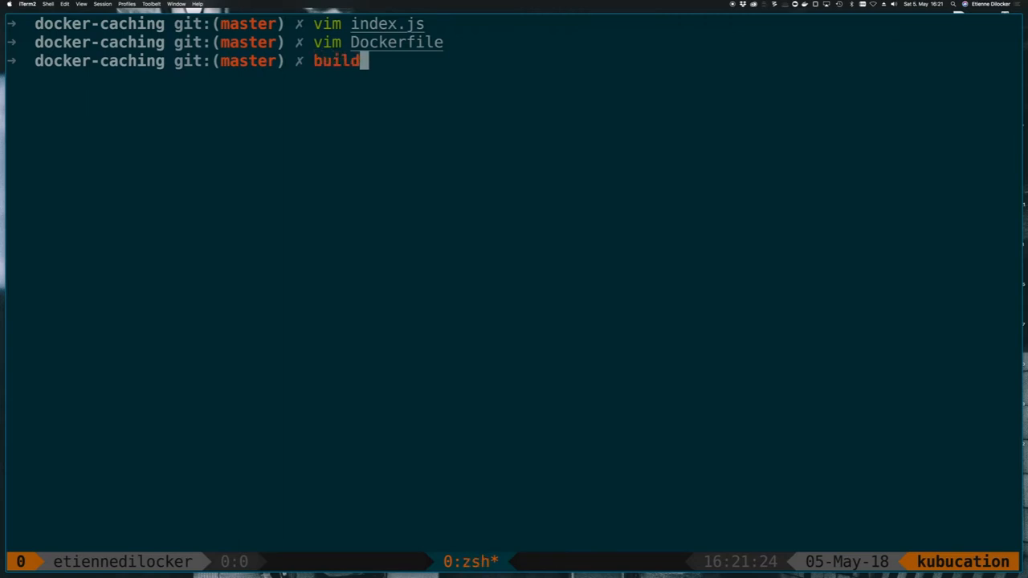
Rerun 'docker build -t webserver .' from history, then open package.json in vim.
key(ctrl+r)
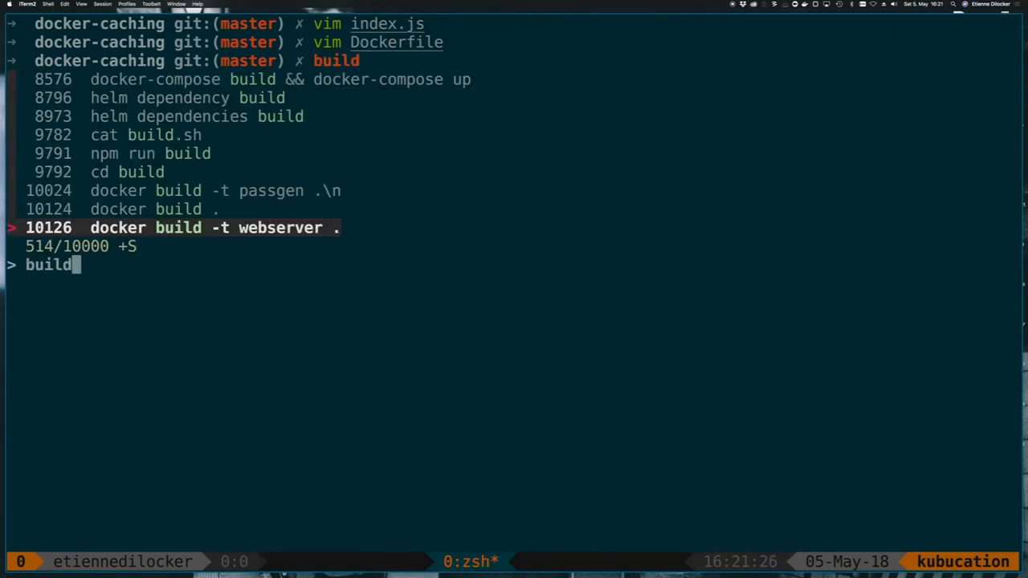
key(Enter)
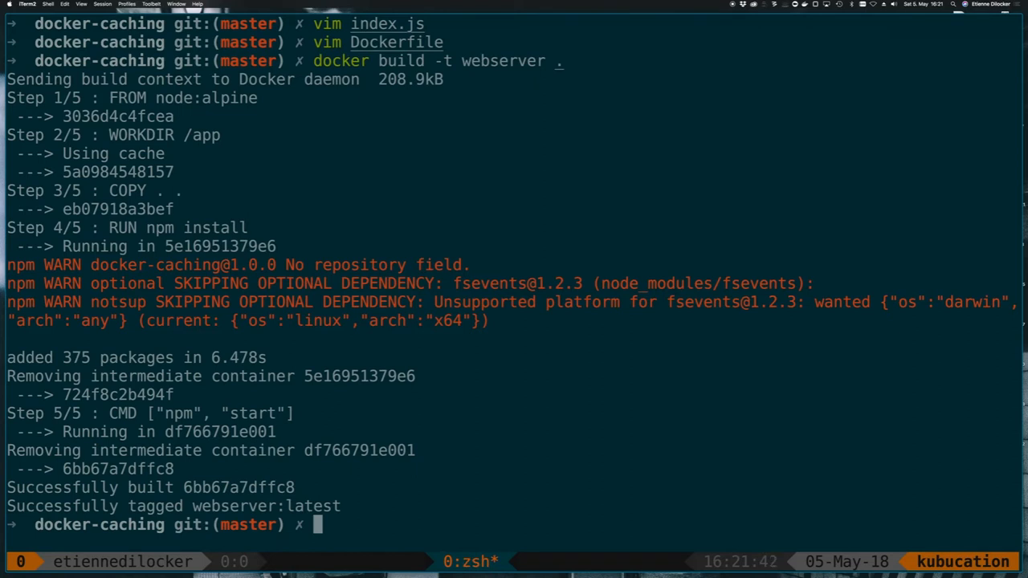
text(vim package.json)
text(docker )
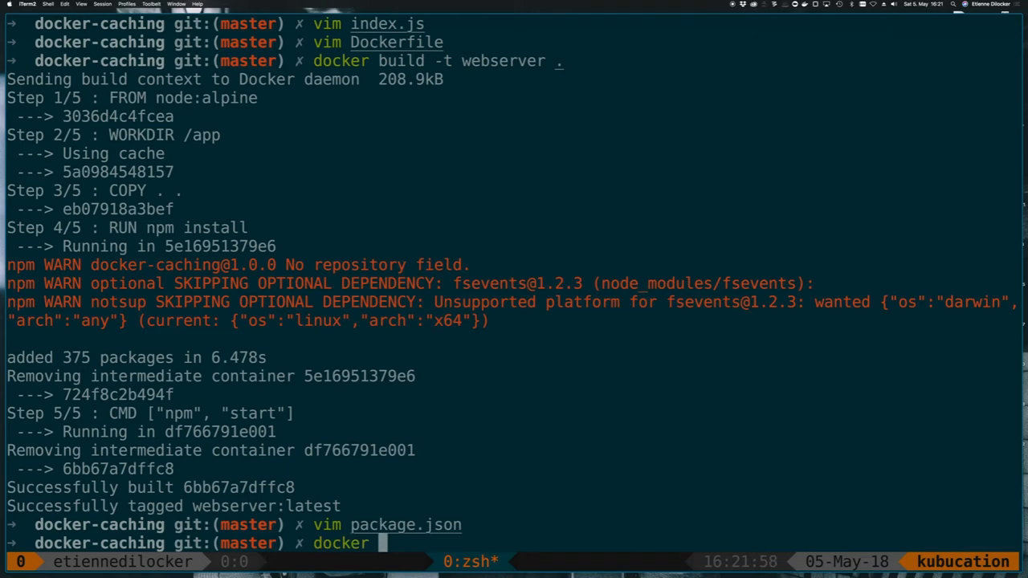
Start the container with 'docker run -p 3000:3000 webserver'.
text(run -p)
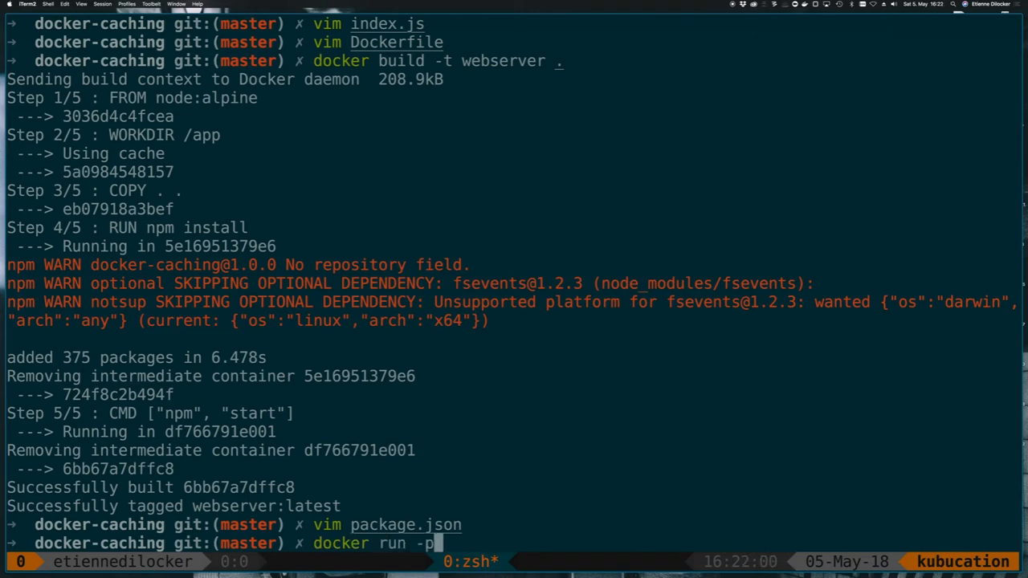
text(3000:3000 webserver)
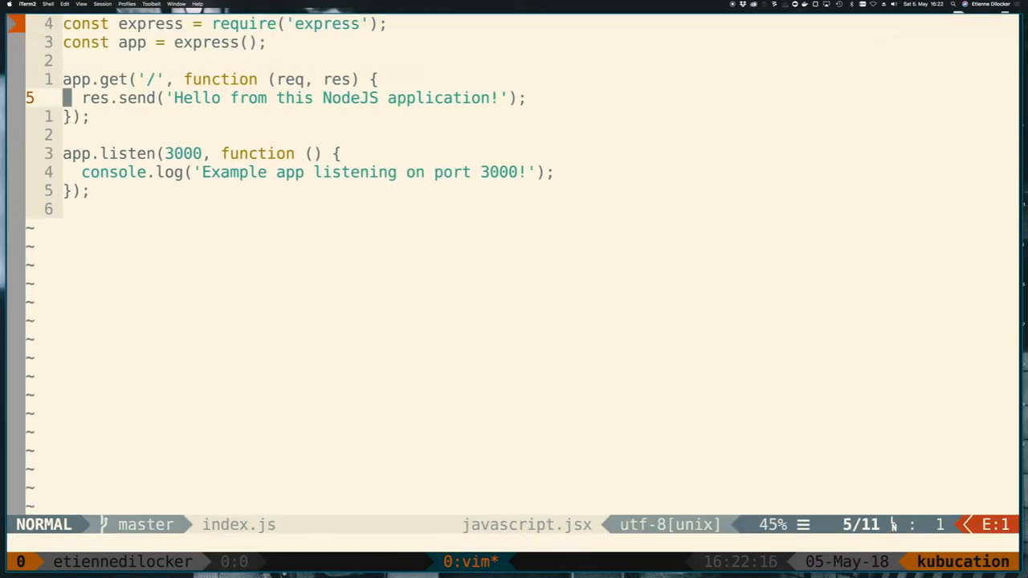
Edit index.js to add 'medior', rebuild the webserver image, and launch vim again.
text(medior)
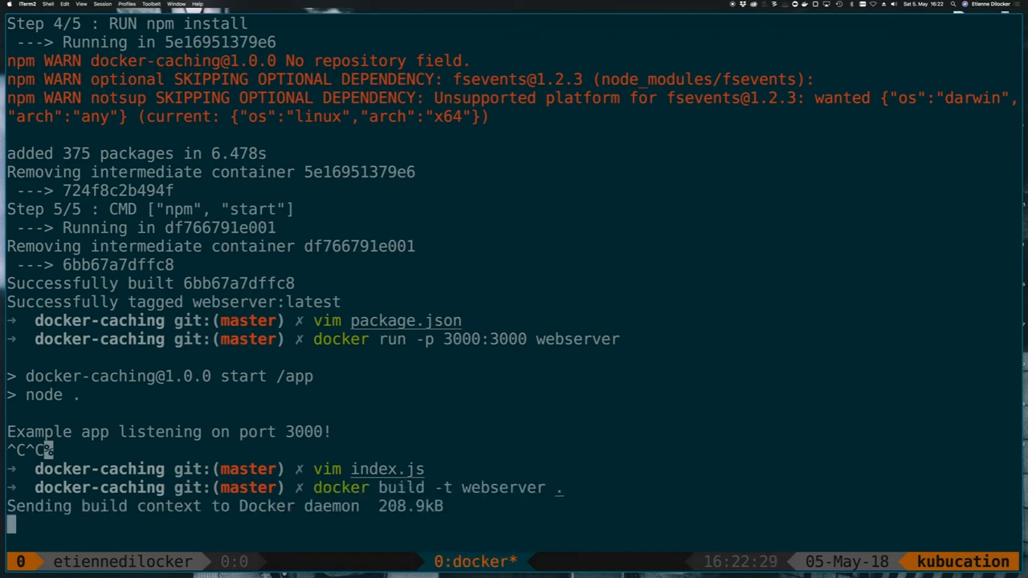
scroll(down, 3)
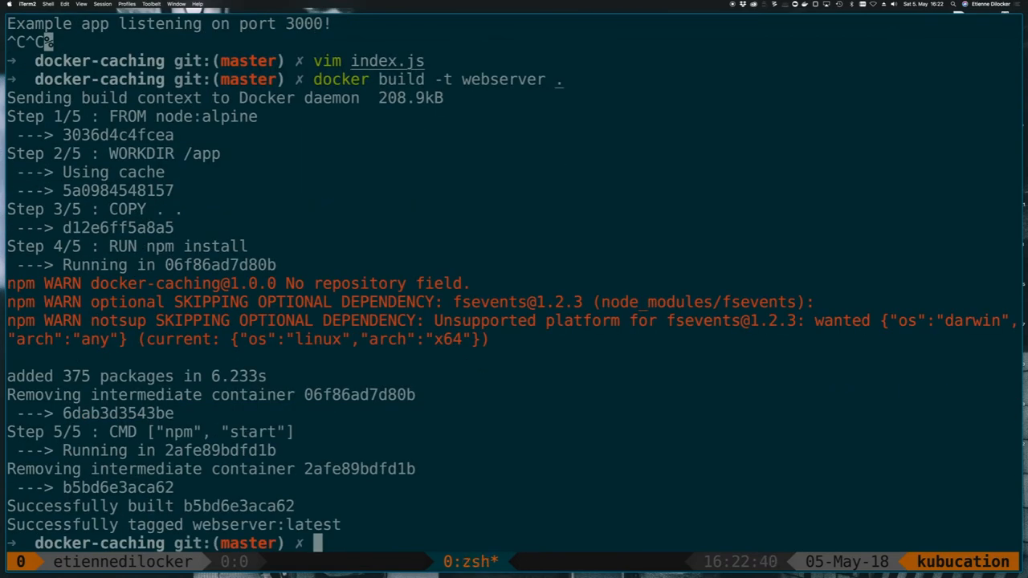
text(vim)
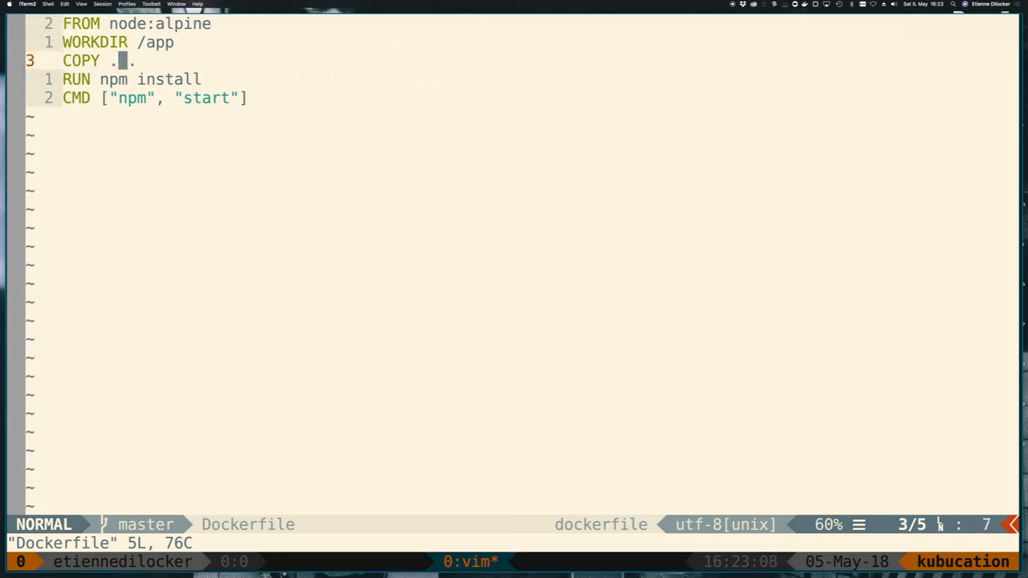
Move the 'COPY . .' line from above RUN npm install to below it.
key(j)
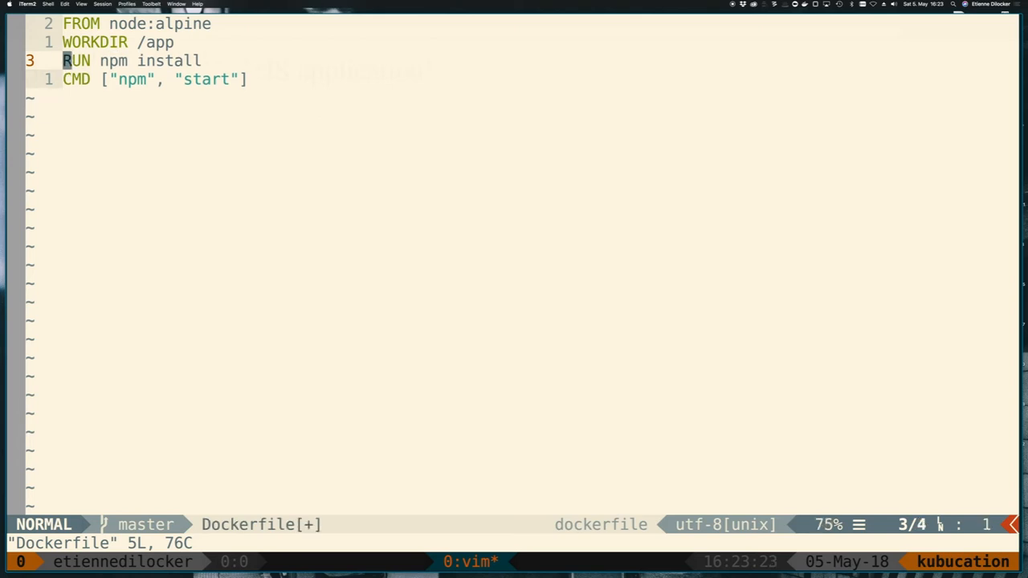
text(COPY . .)
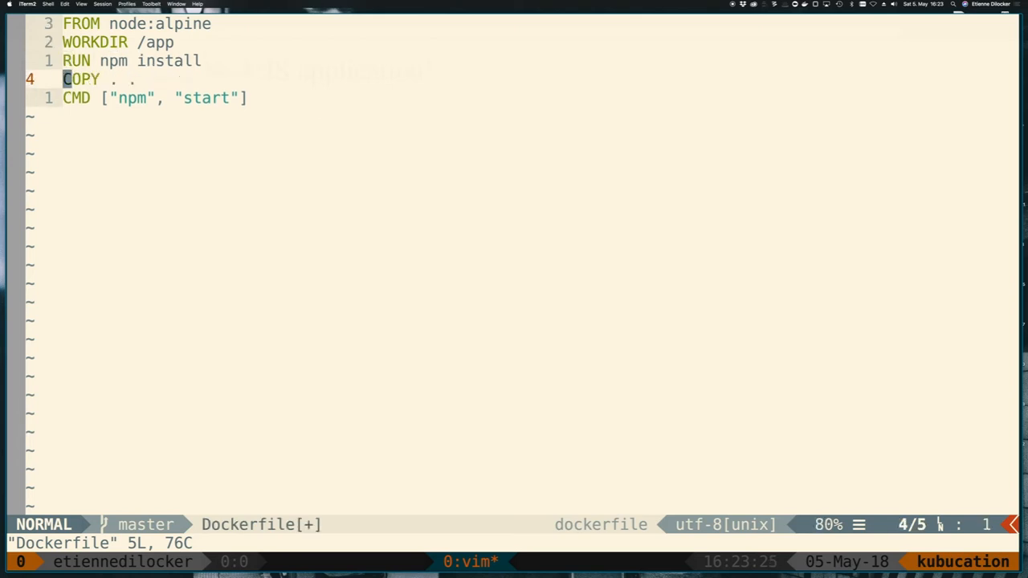
key(k)
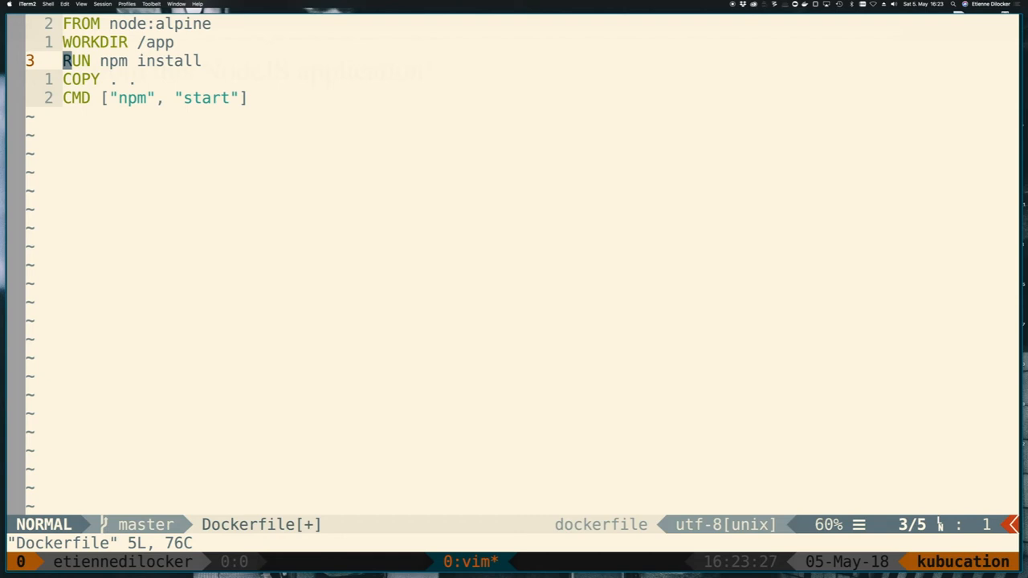
key(k)
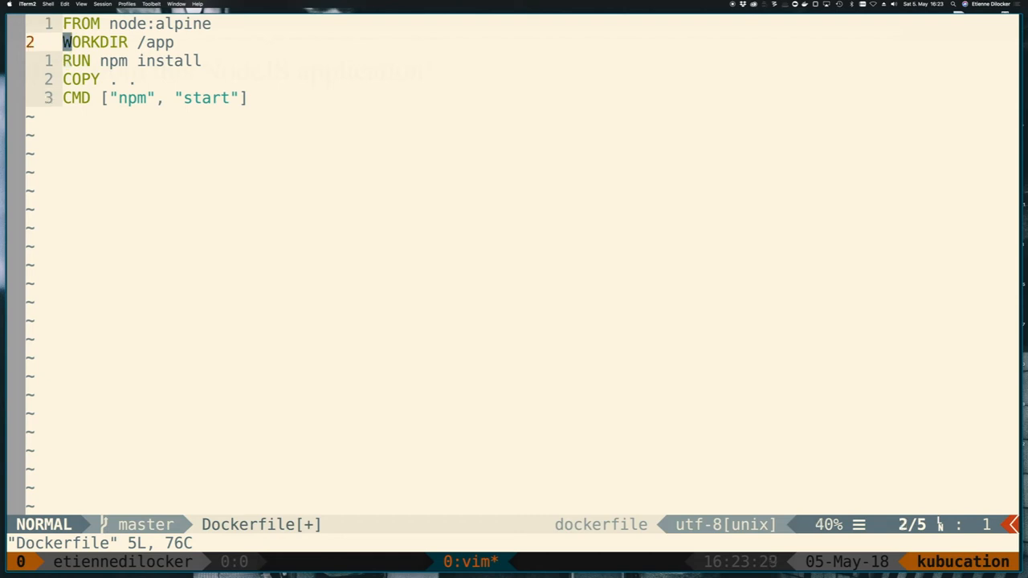
Add 'COPY package-lock.json package.json ./' below WORKDIR and save the Dockerfile.
key(o)
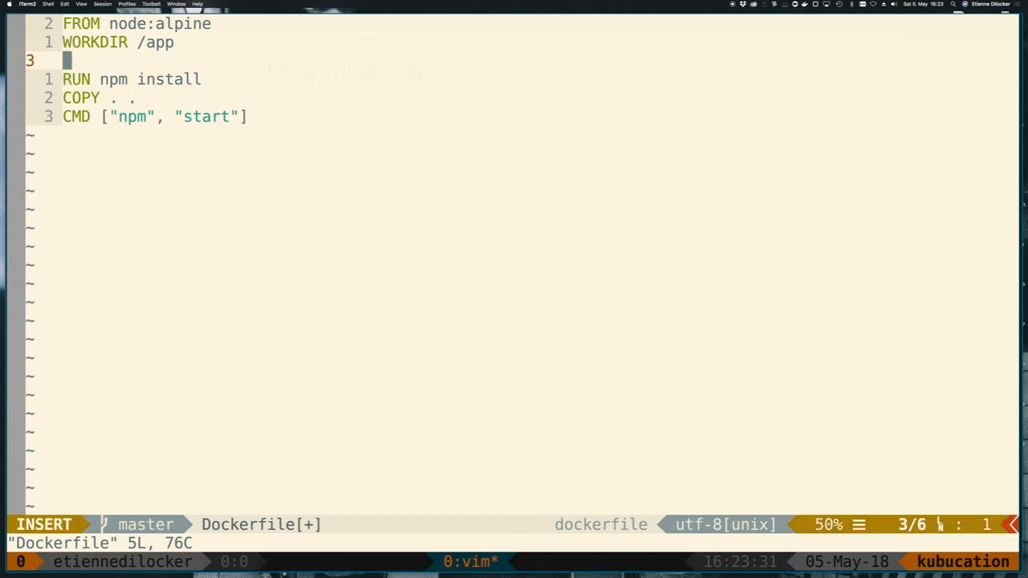
text(COPY)
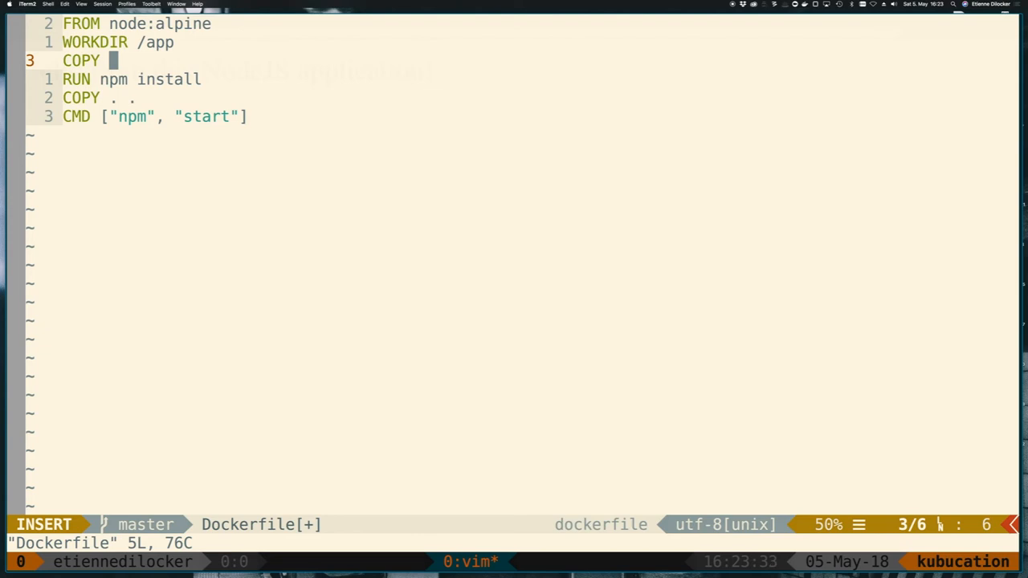
text(packe)
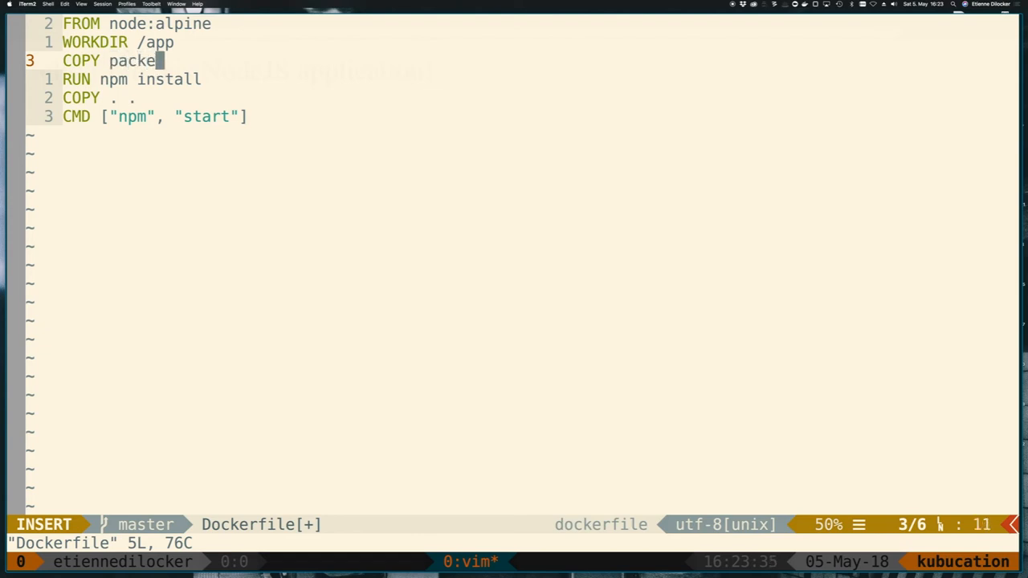
text(a)
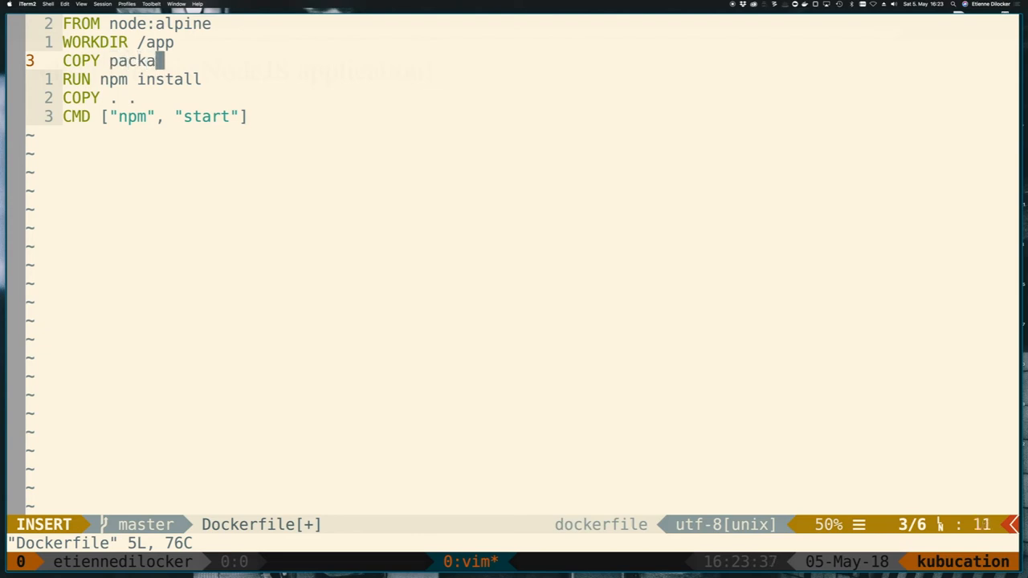
text(ge-lock.json package.json)
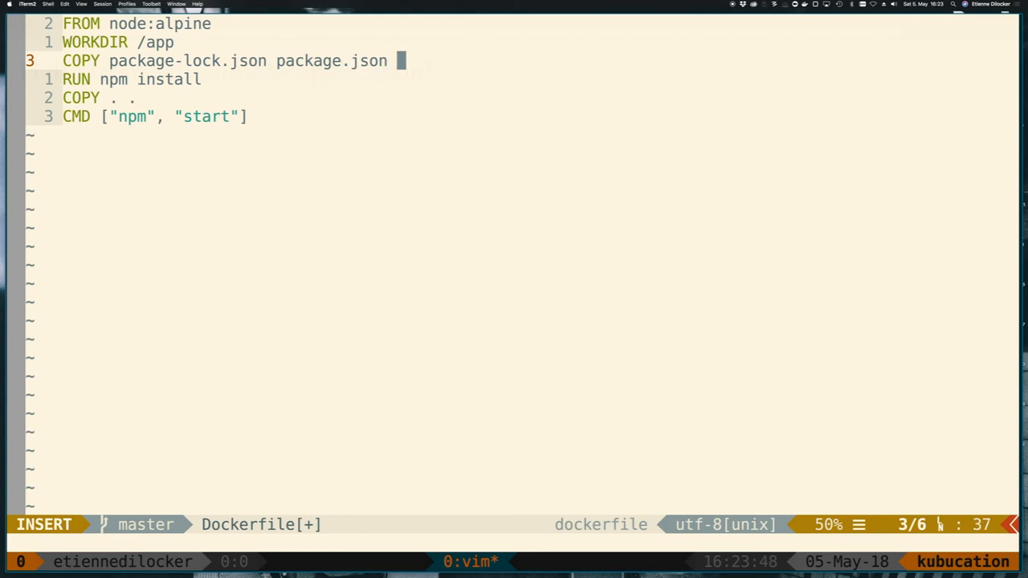
text(./)
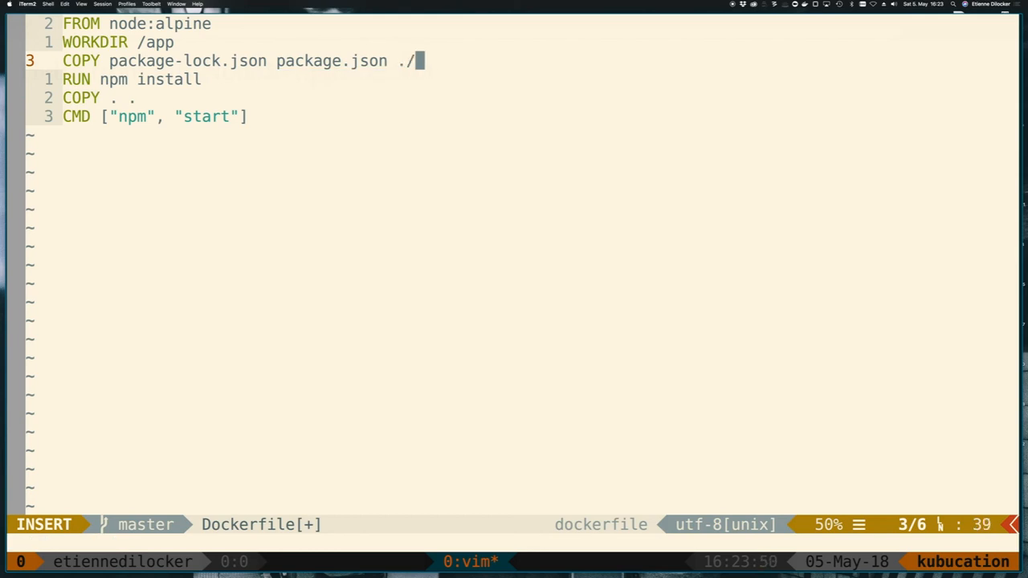
key(Escape)
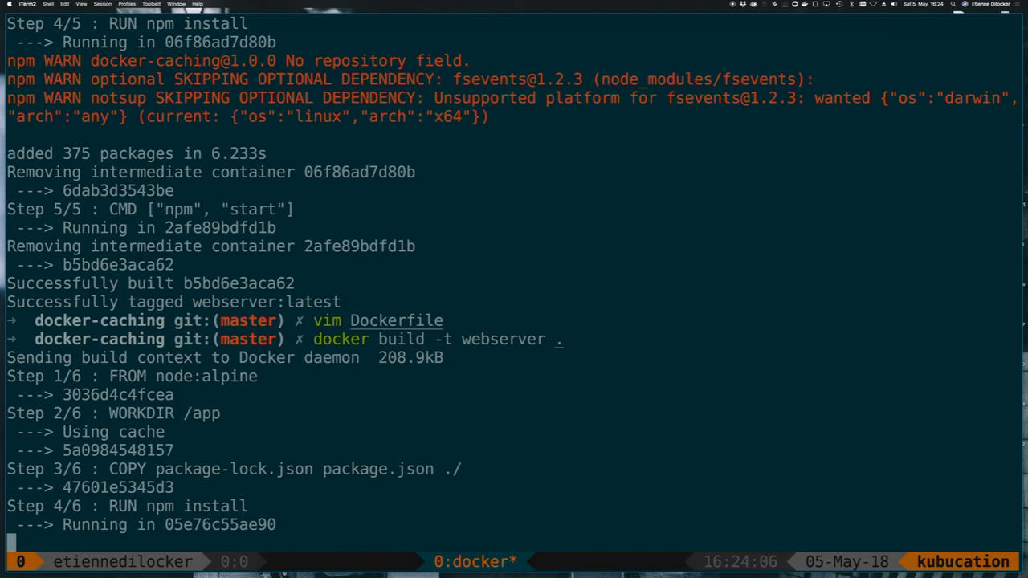
Check the Dockerfile, run webserver on port 3000, then stop the container.
scroll(down, 3)
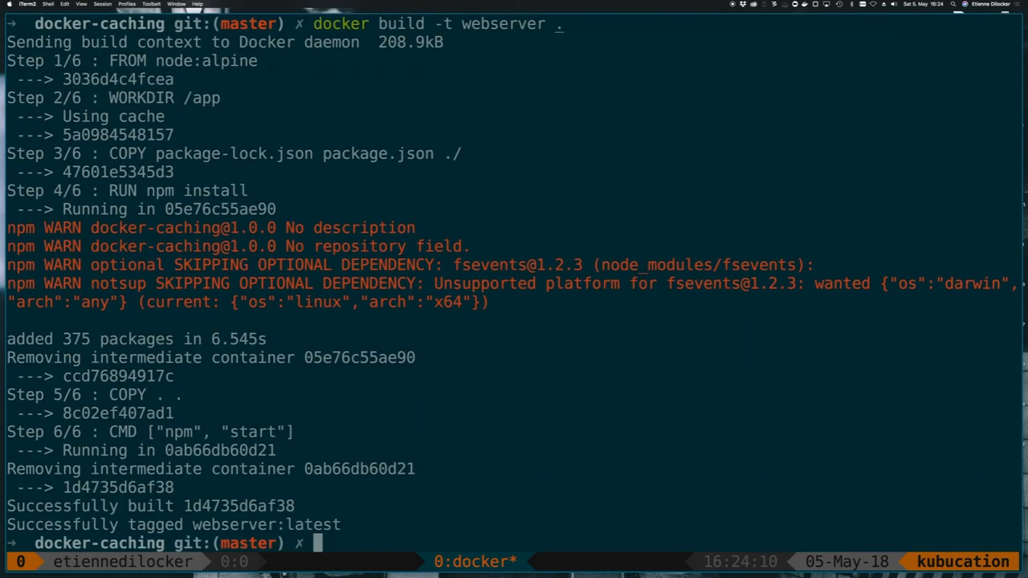
text(vim Dockerfile)
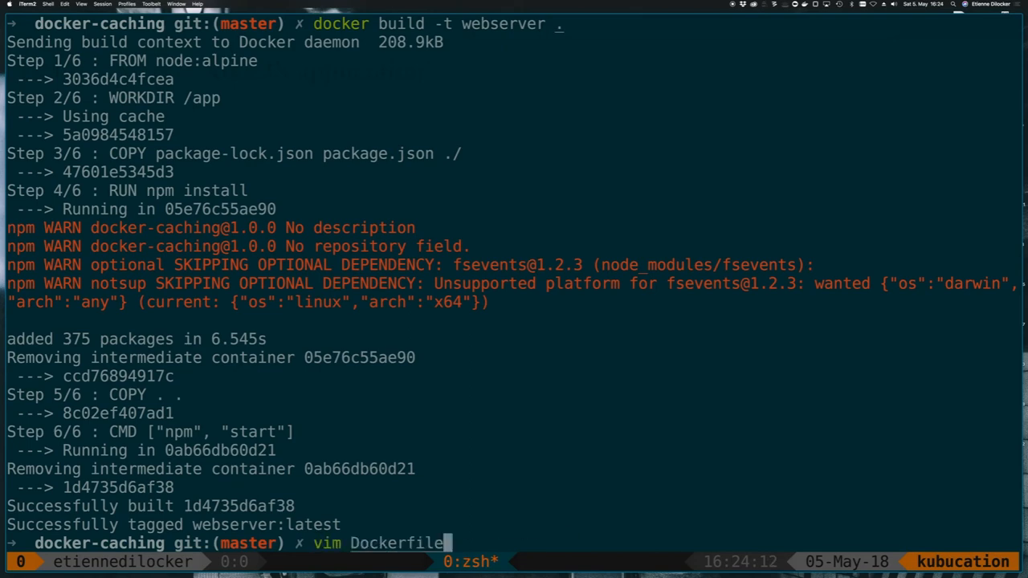
text(docker run -p 3000:3000 webserver)
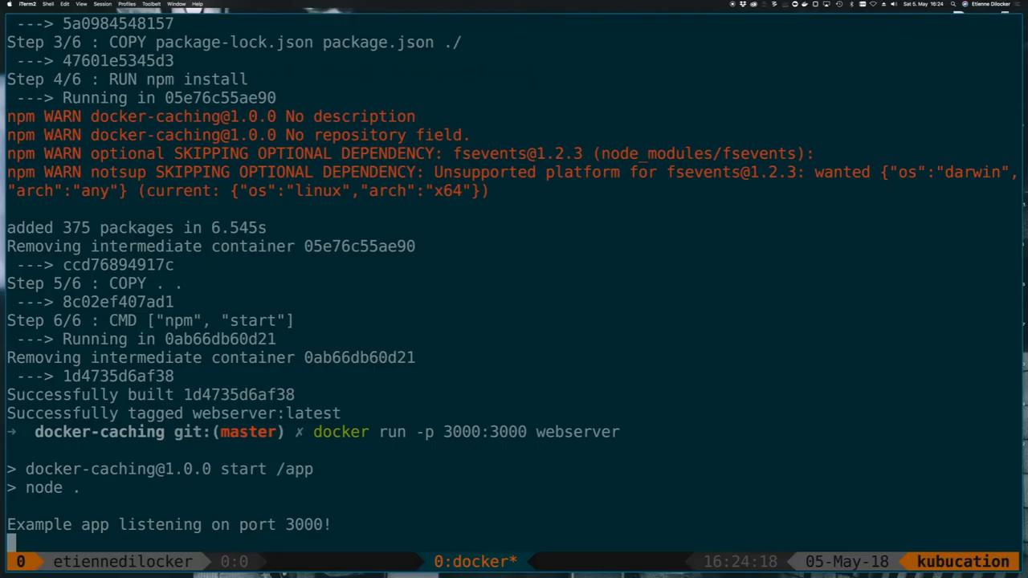
key(ctrl+c)
text(vim)
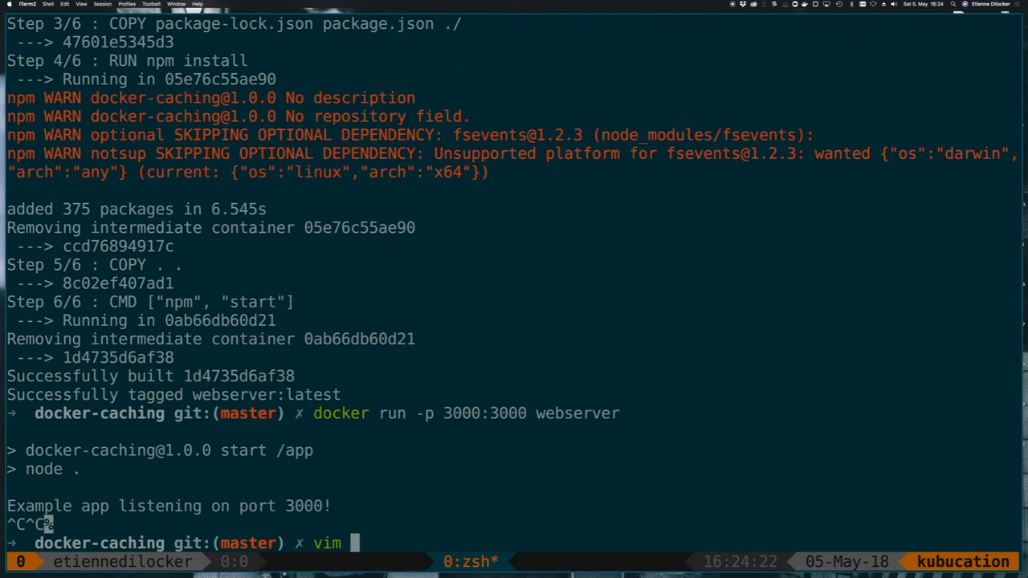
Edit index.js, rebuild using cached npm install, and type 'docker run -p 3000:3000 webserver'.
text( index.js)
key(enter)
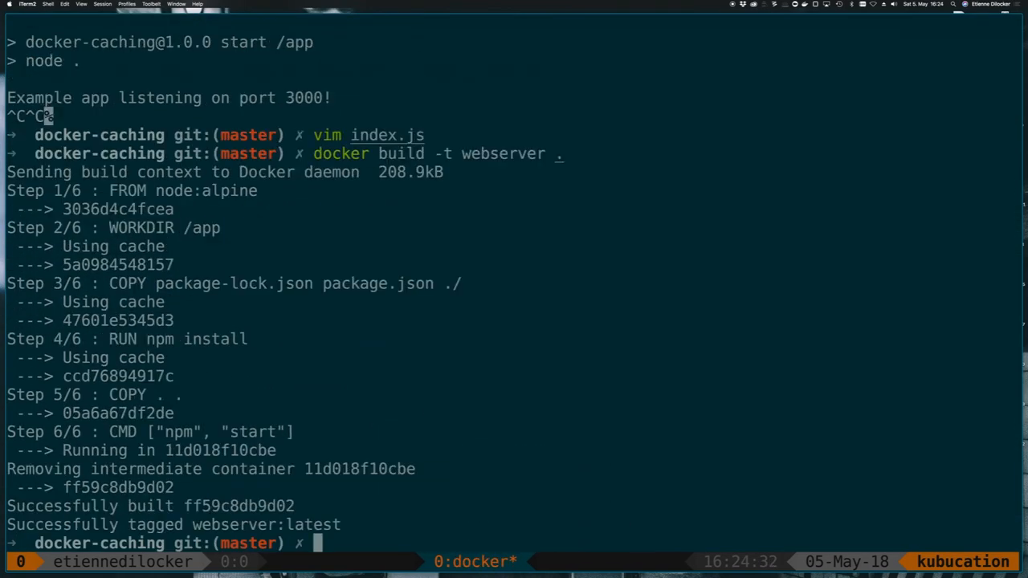
text(docker run -p 3000:3000 webserver)
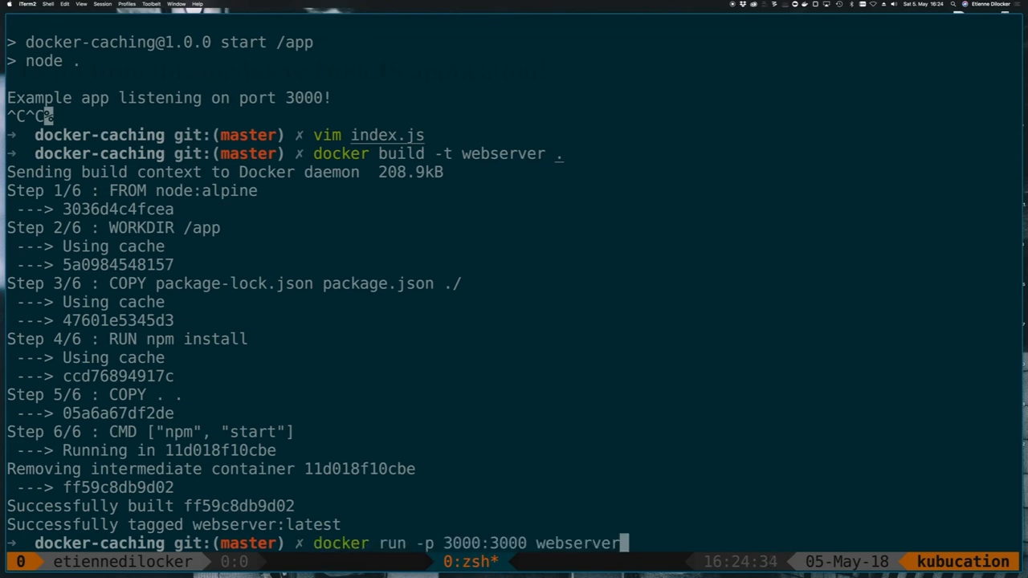